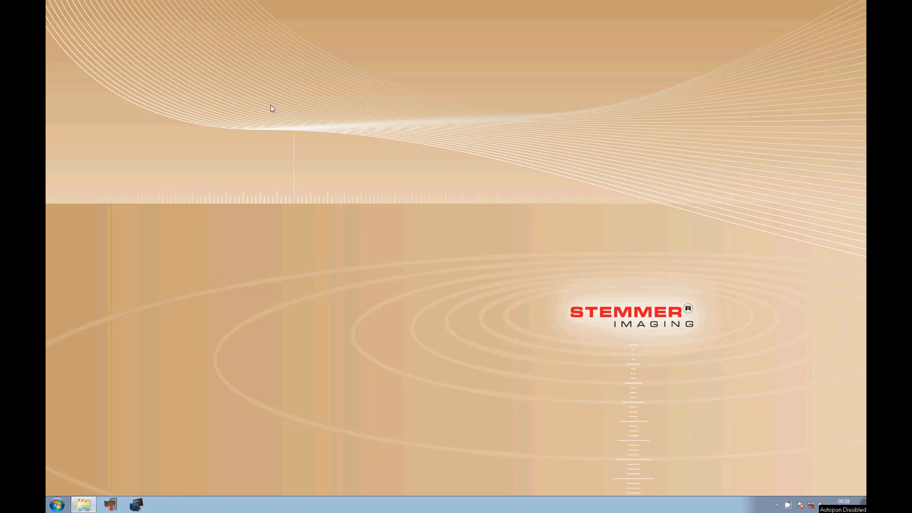
mouse_move(109, 490)
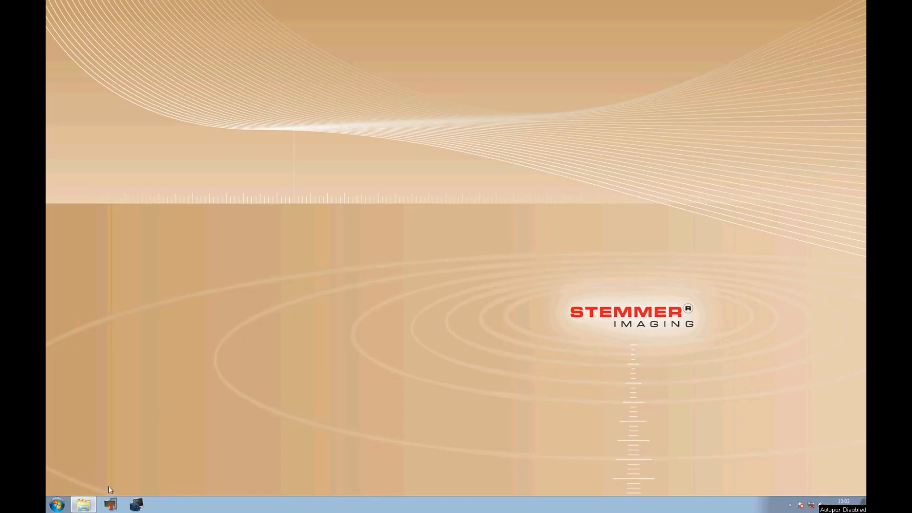
Load the setup.mcf configuration with its DualLineGray16 applet and start grabbing live camera images.
left_click(109, 505)
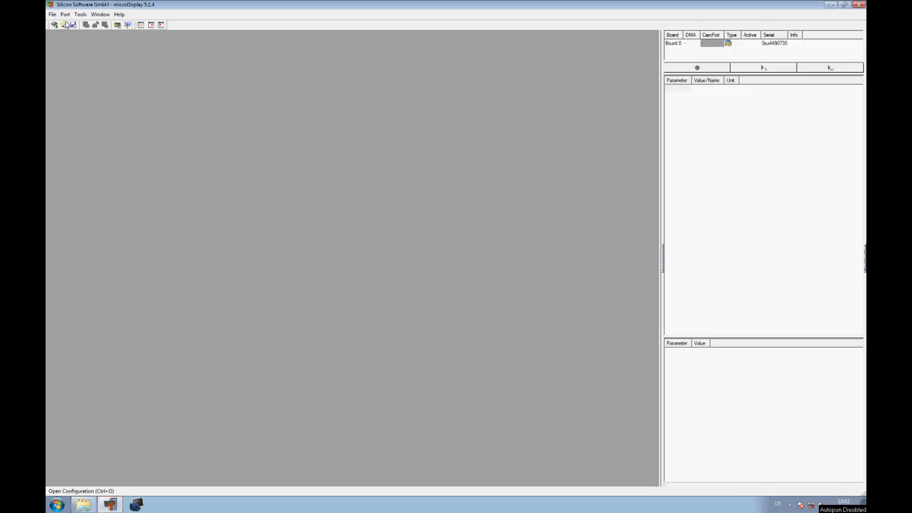
left_click(64, 24)
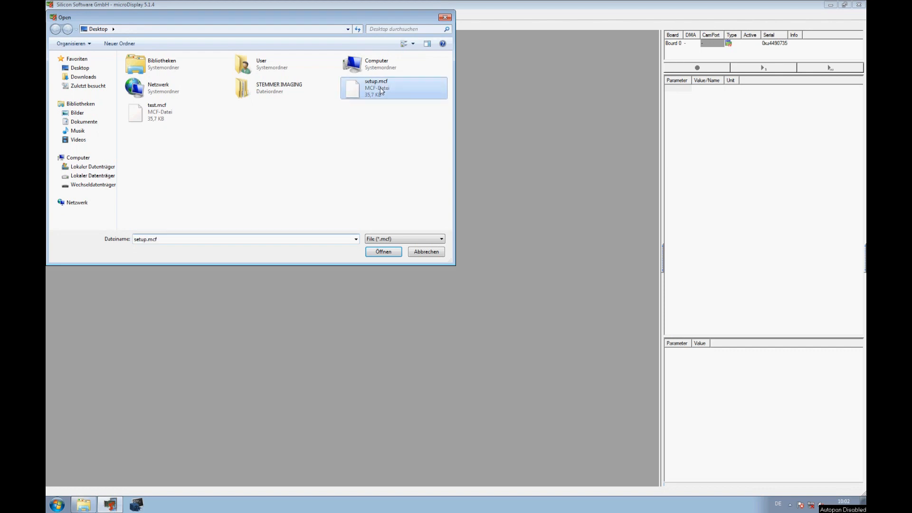
left_click(383, 251)
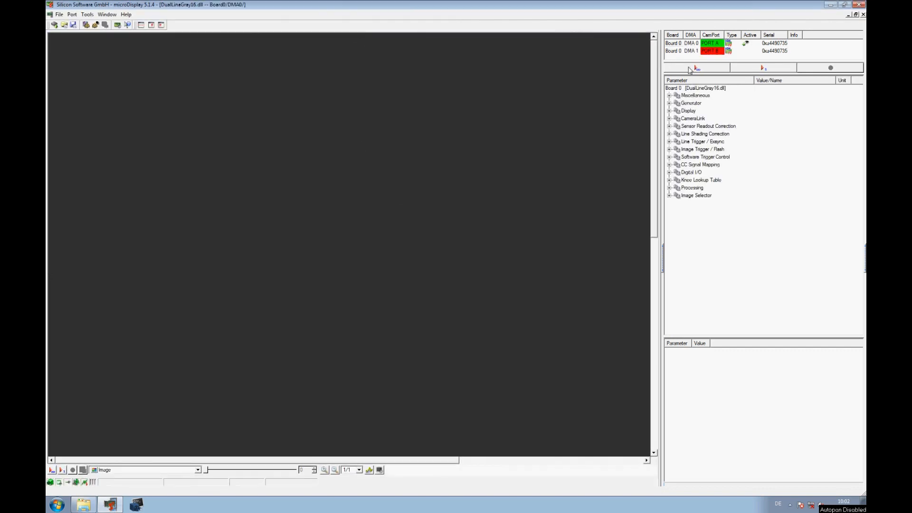
left_click(697, 68)
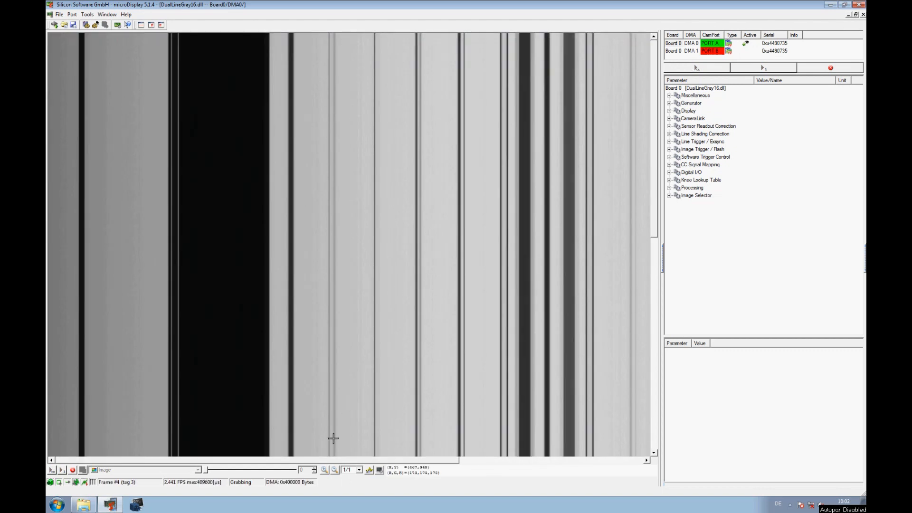